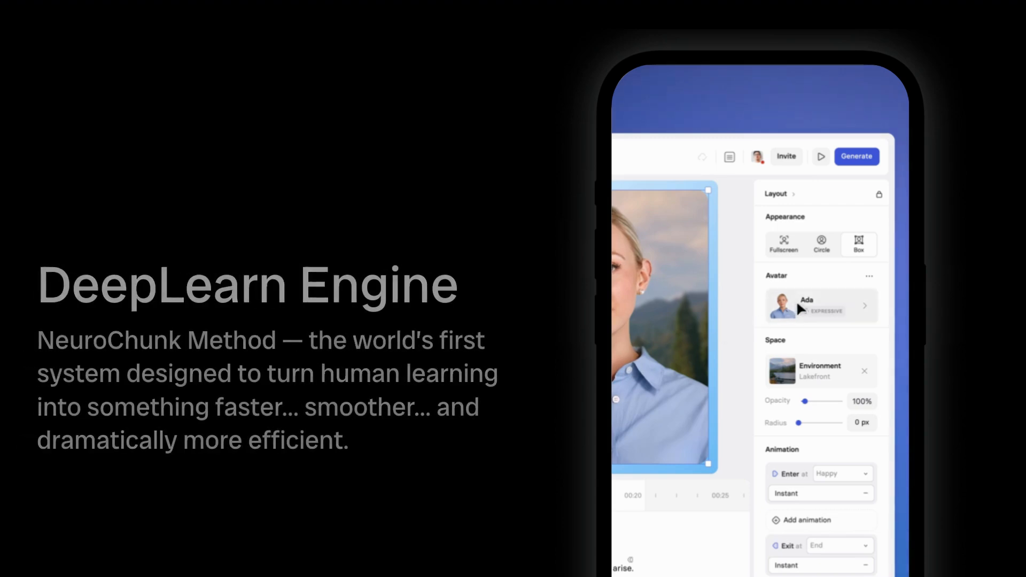
Step: Open the stock avatar library from the Avatar card, showing white-shirt search results
{"action": "left_click", "coordinate": [820, 305]}
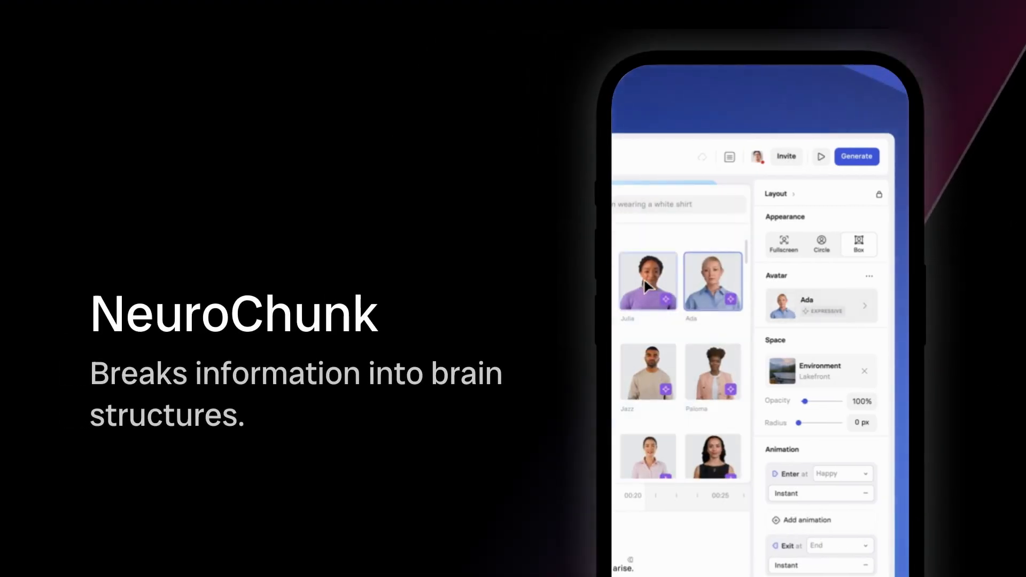
{"action": "left_click", "coordinate": [647, 280]}
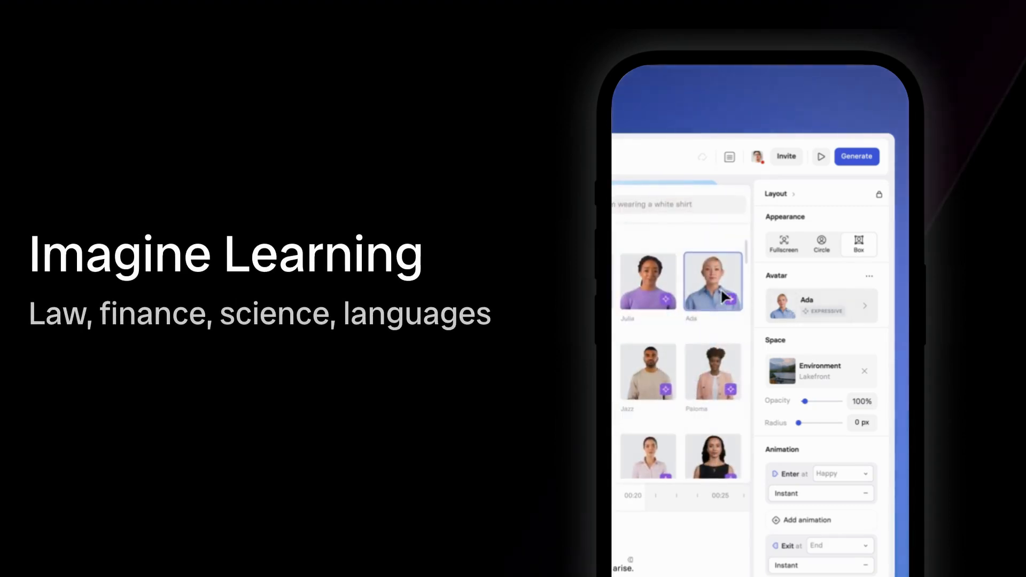
Step: Close the avatar library, keeping Ada as the scene's presenter
{"action": "left_click", "coordinate": [647, 281]}
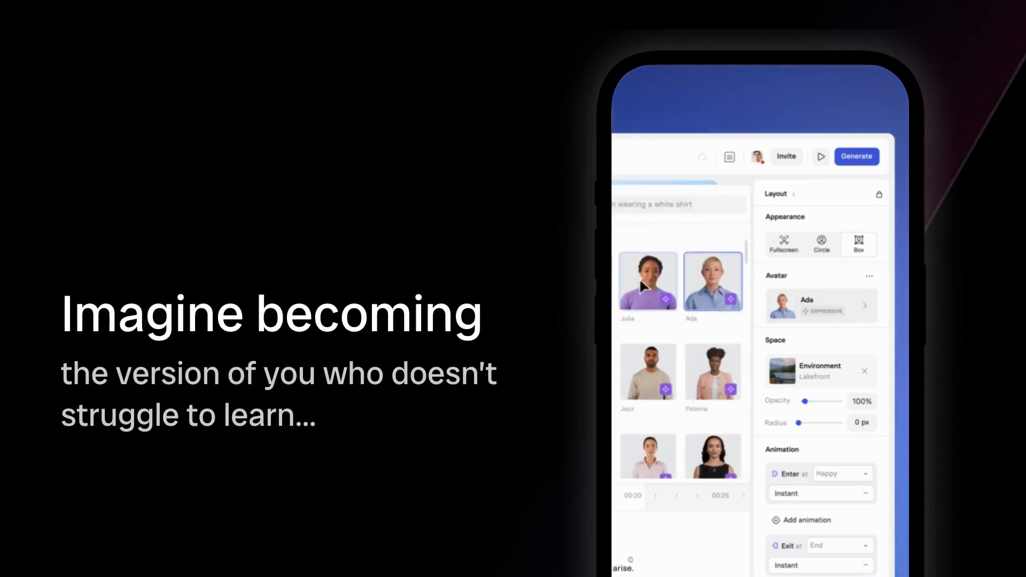
{"action": "left_click", "coordinate": [646, 280]}
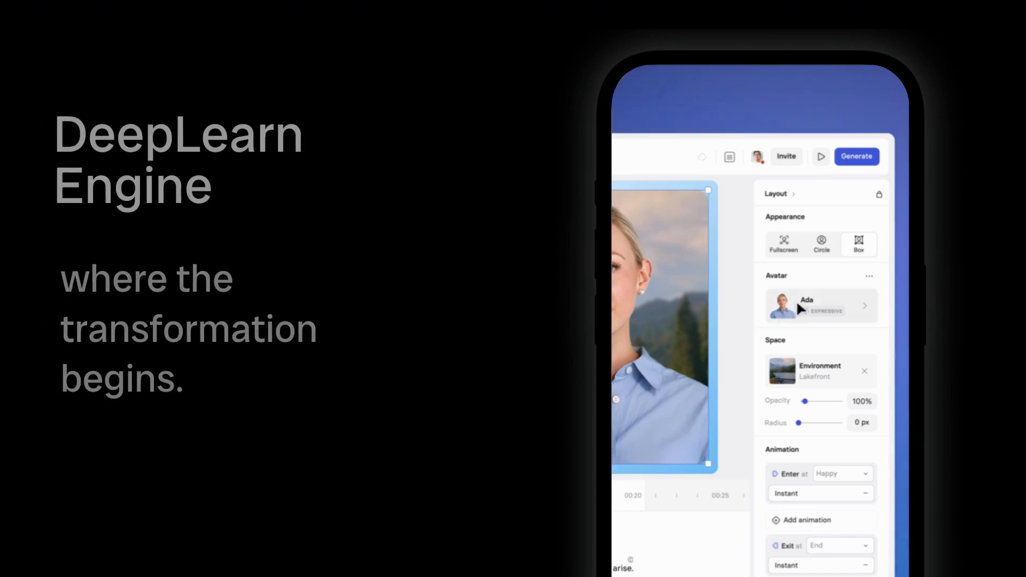
Step: Reopen the avatar library from the Avatar card to compare presenters with Ada
{"action": "left_click", "coordinate": [820, 306]}
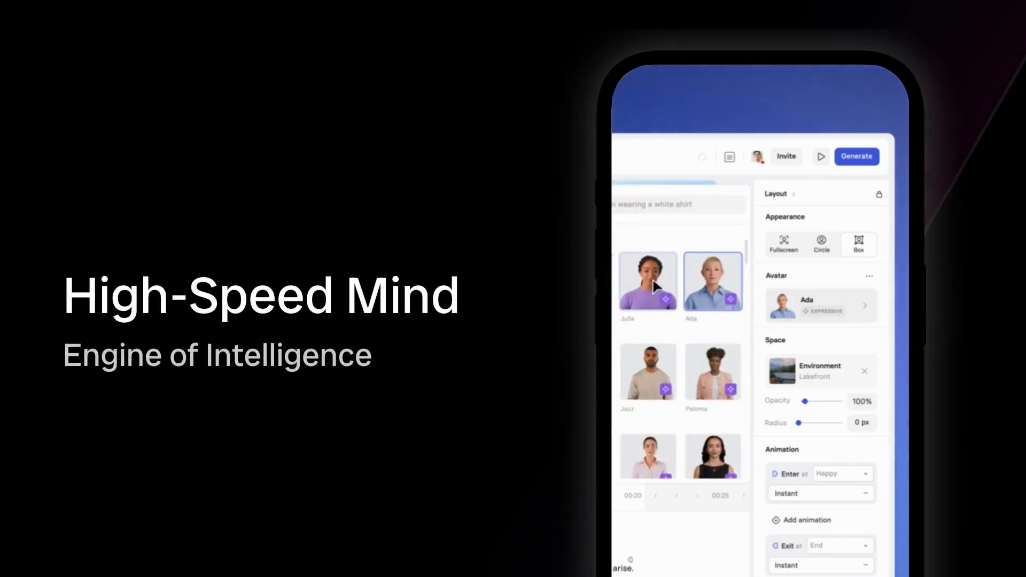
{"action": "left_click", "coordinate": [647, 281]}
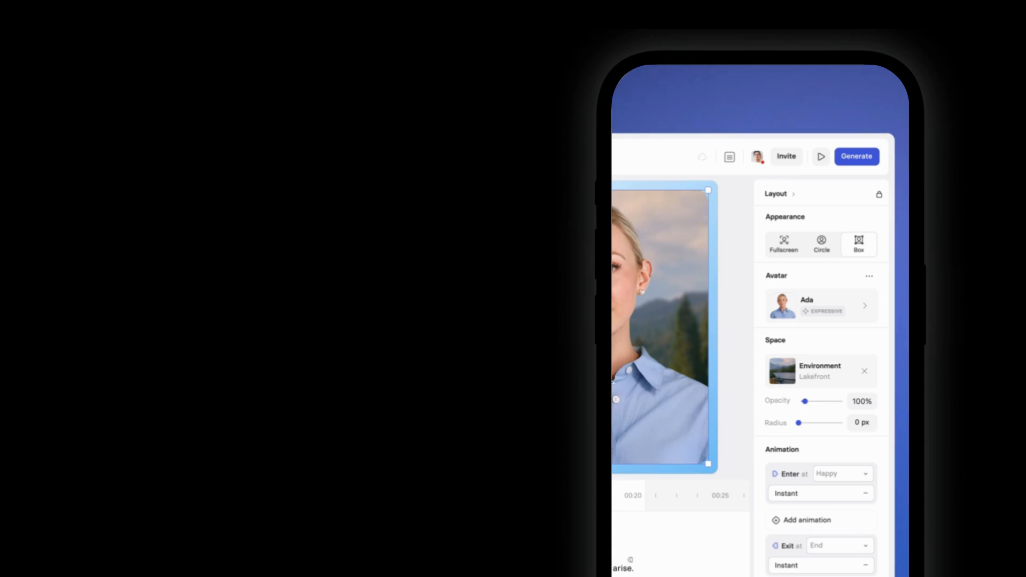
{"action": "left_click", "coordinate": [821, 305]}
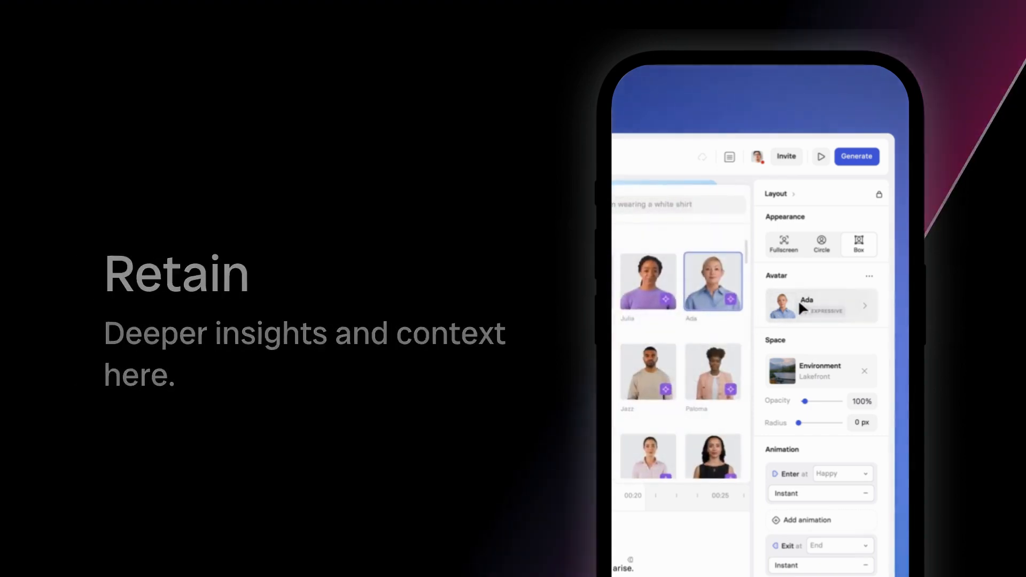